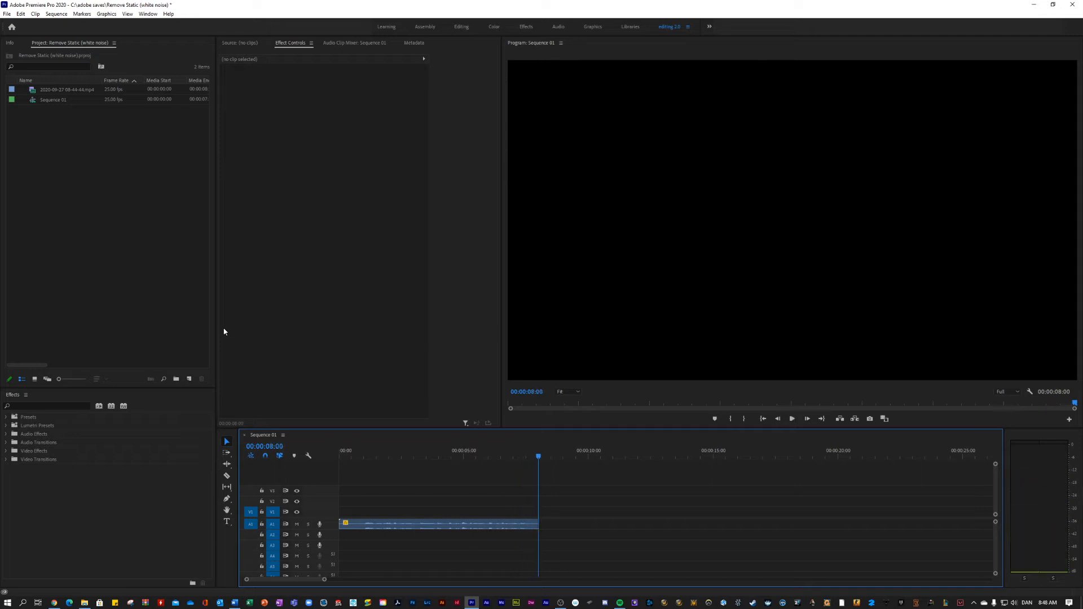
- Search the Effects panel for "denoise" to find DeNoise under Noise Reduction/Restoration
{"action": "left_click", "coordinate": [48, 406]}
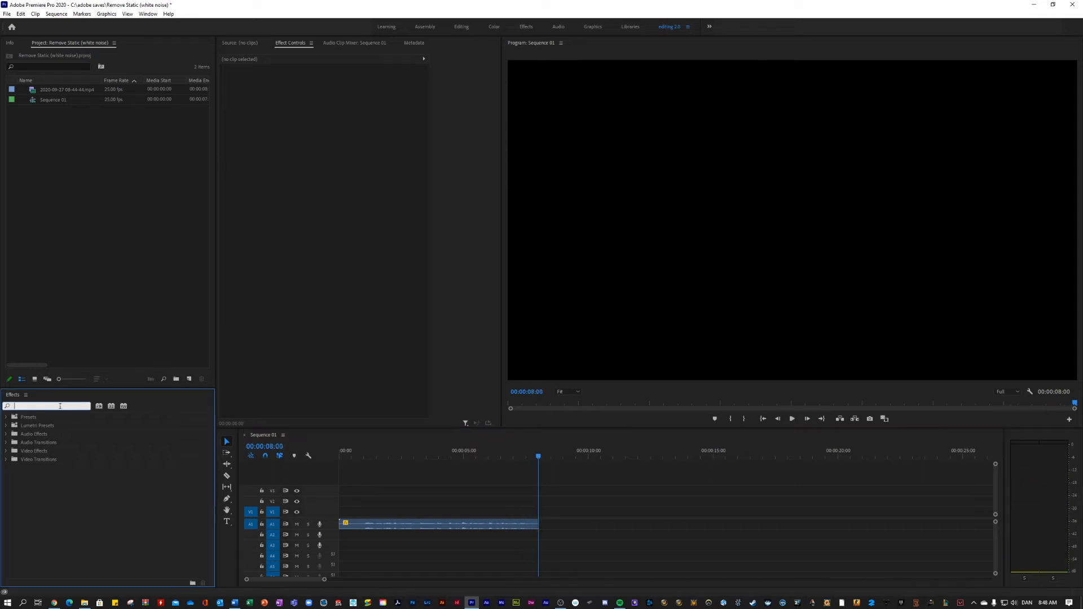
{"action": "type", "text": "denoise"}
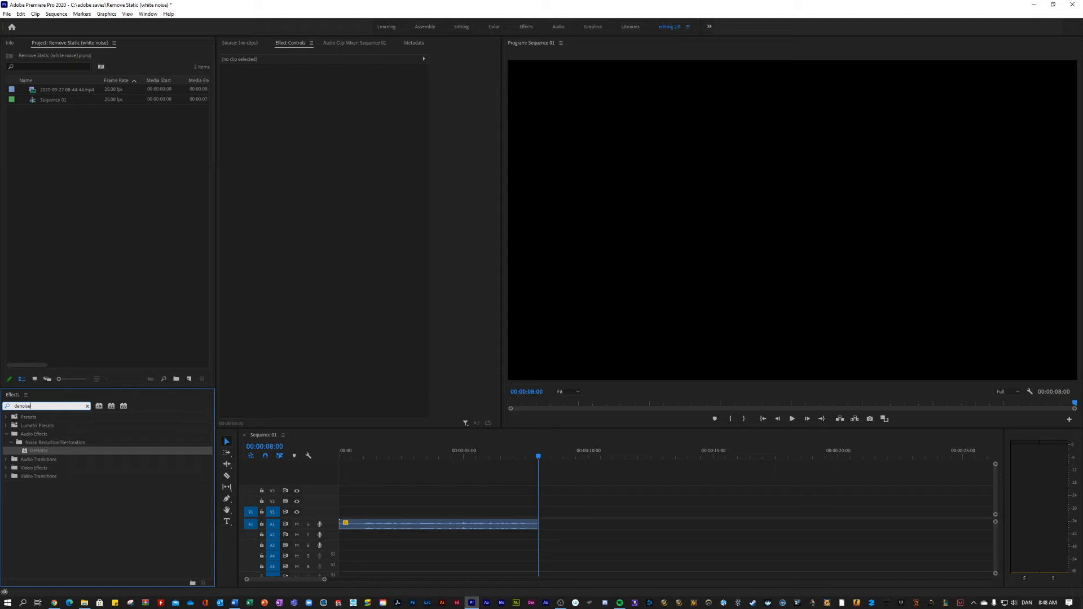
{"action": "mouse_move", "coordinate": [46, 451]}
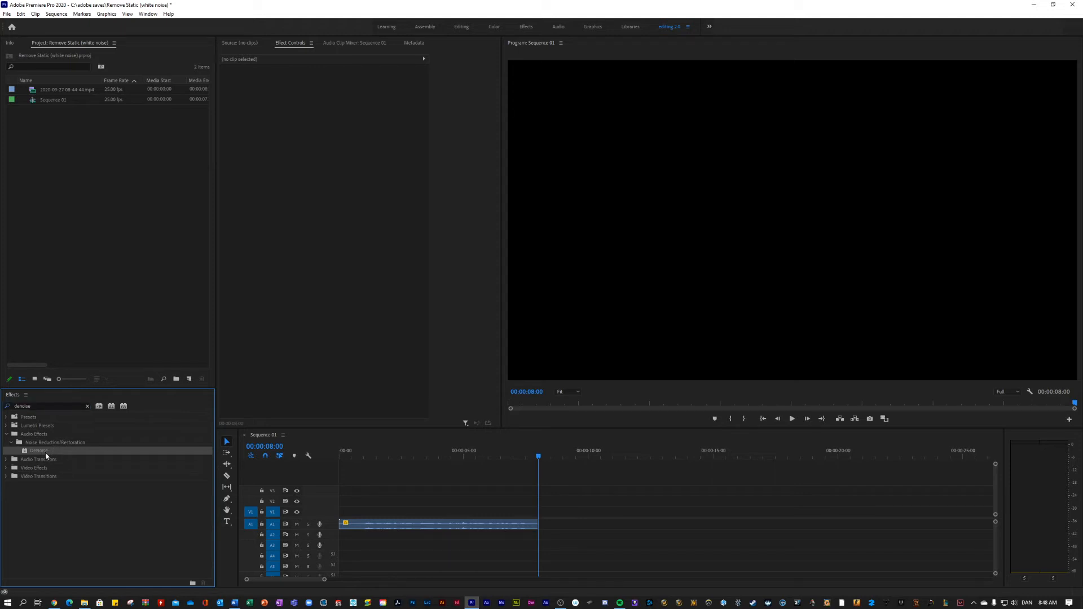
- Apply DeNoise to the timeline audio clip so it joins Volume and Channel Volume
{"action": "double_click", "coordinate": [38, 450]}
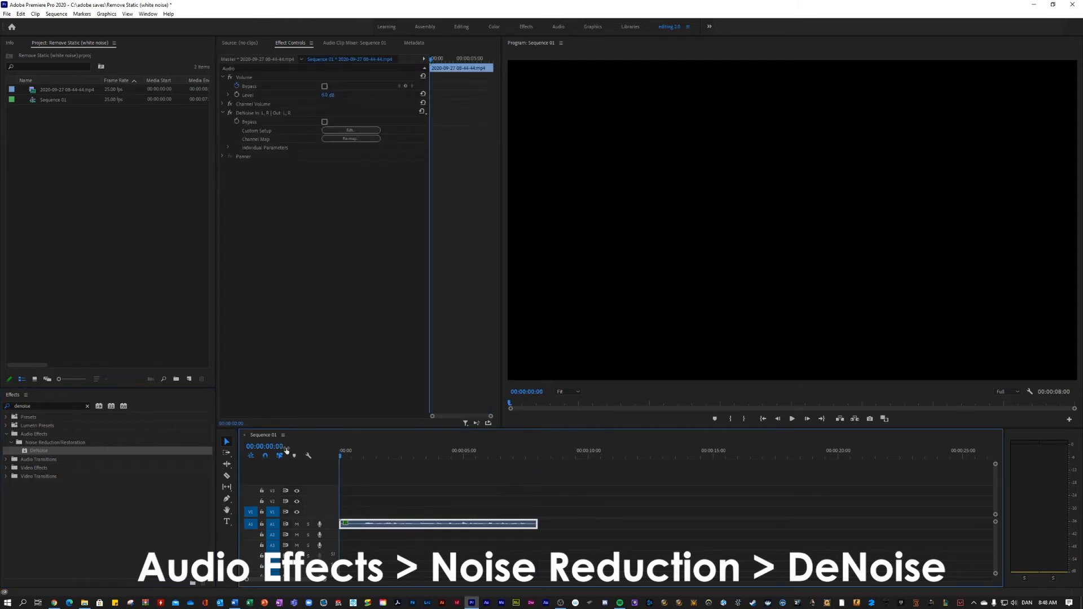
{"action": "left_click", "coordinate": [792, 418]}
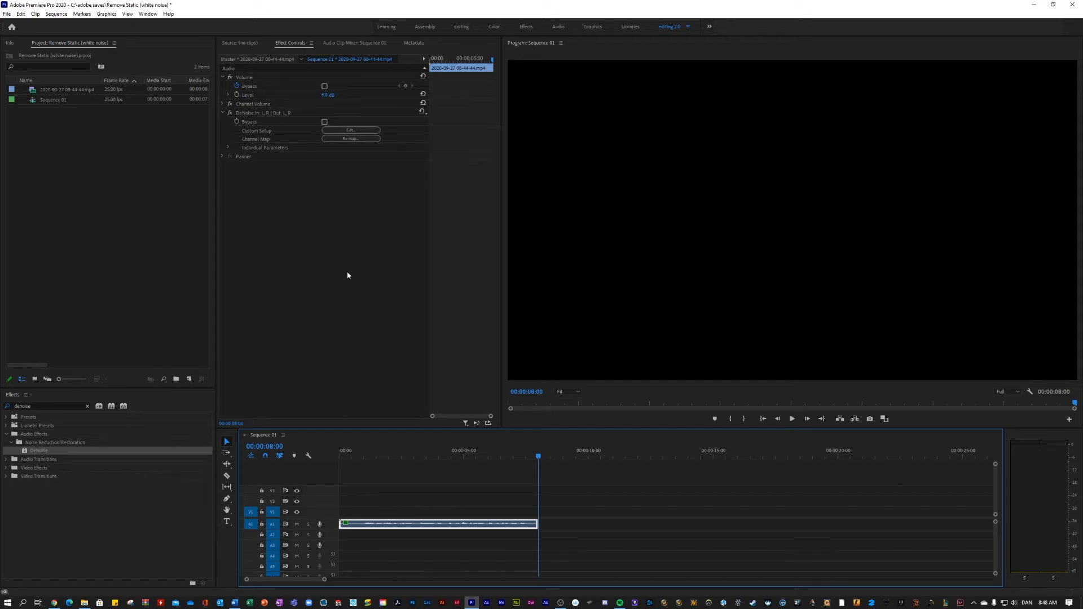
- Expand DeNoise's Amount parameter and drag its slider through 33%, 72%, 49%, settling at 54.5%
{"action": "left_click", "coordinate": [227, 147]}
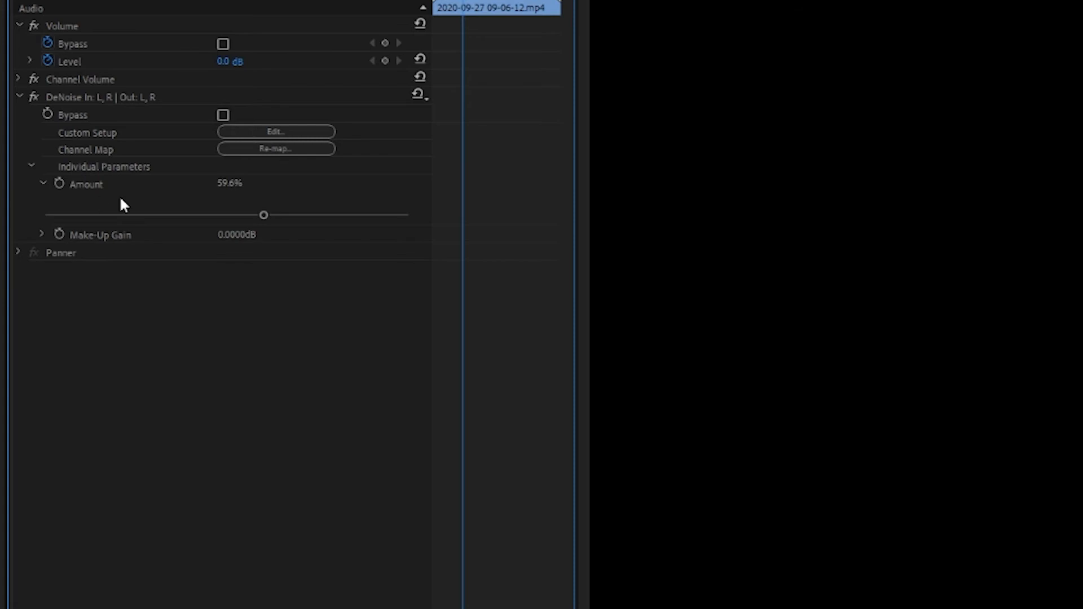
{"action": "mouse_move", "coordinate": [272, 223]}
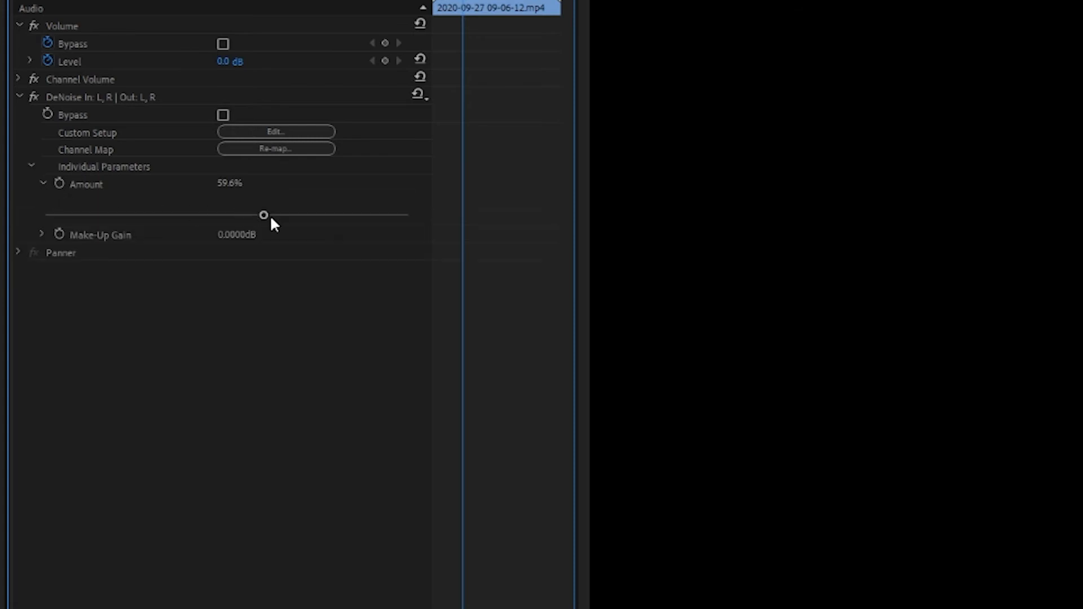
{"action": "left_click_drag", "start_coordinate": [262, 214], "coordinate": [164, 214]}
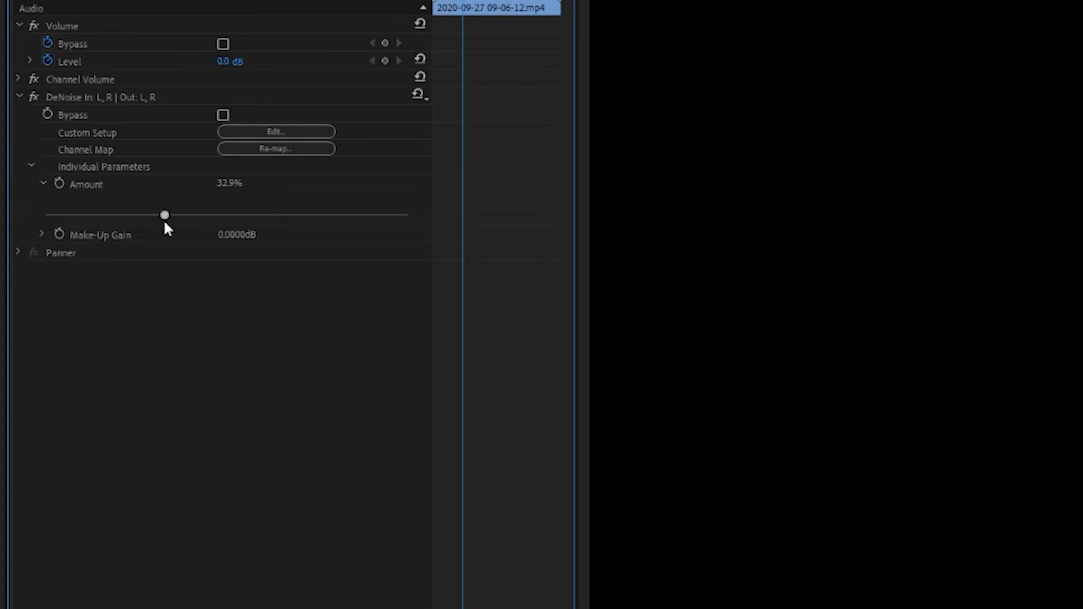
{"action": "left_click_drag", "start_coordinate": [165, 214], "coordinate": [307, 214]}
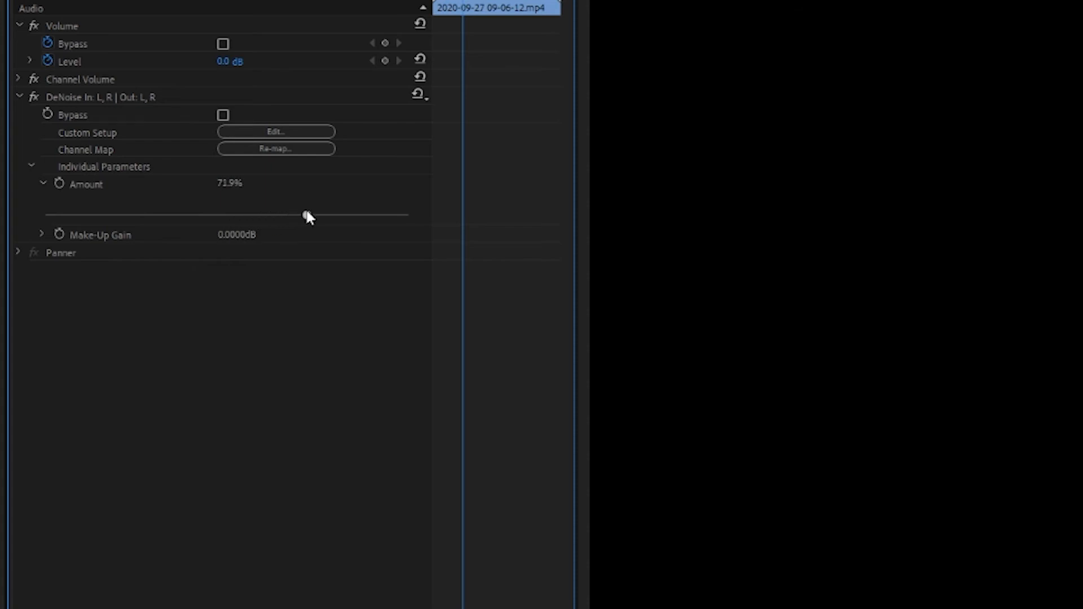
{"action": "left_click_drag", "start_coordinate": [307, 214], "coordinate": [222, 215]}
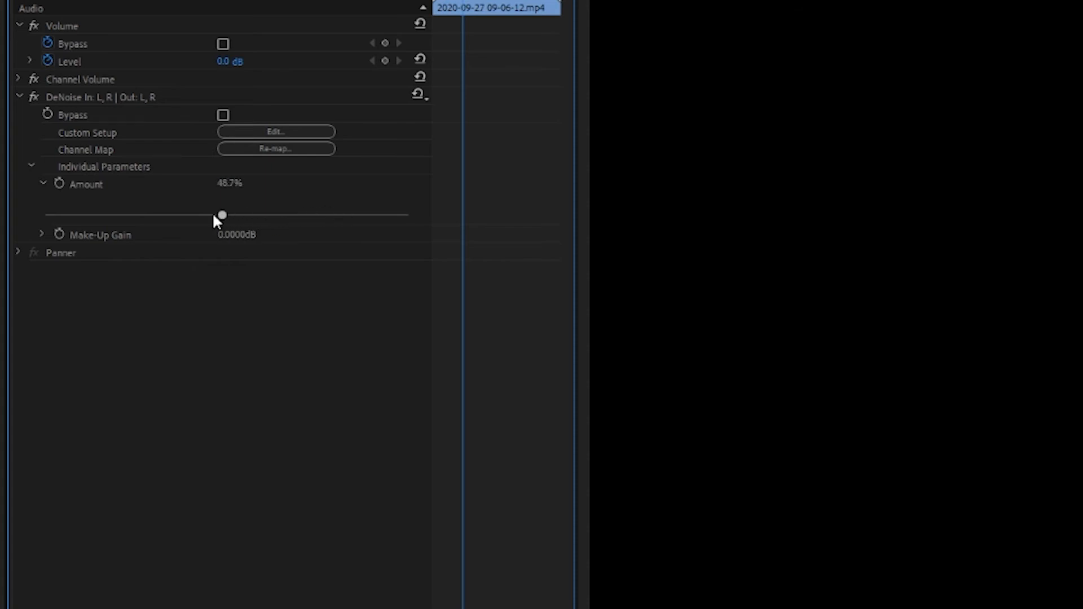
{"action": "left_click_drag", "start_coordinate": [221, 216], "coordinate": [244, 216]}
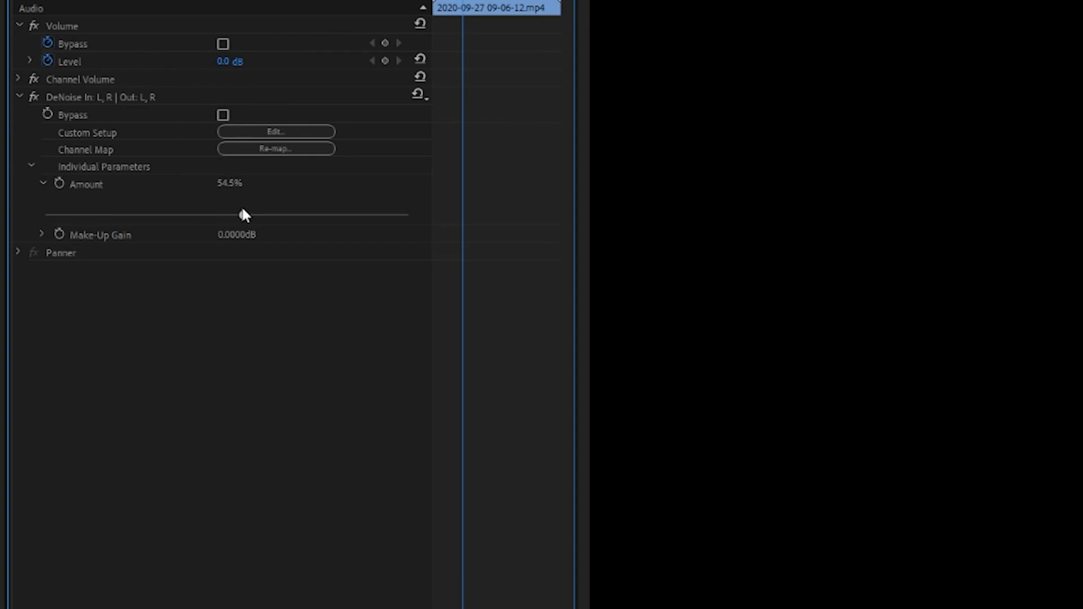